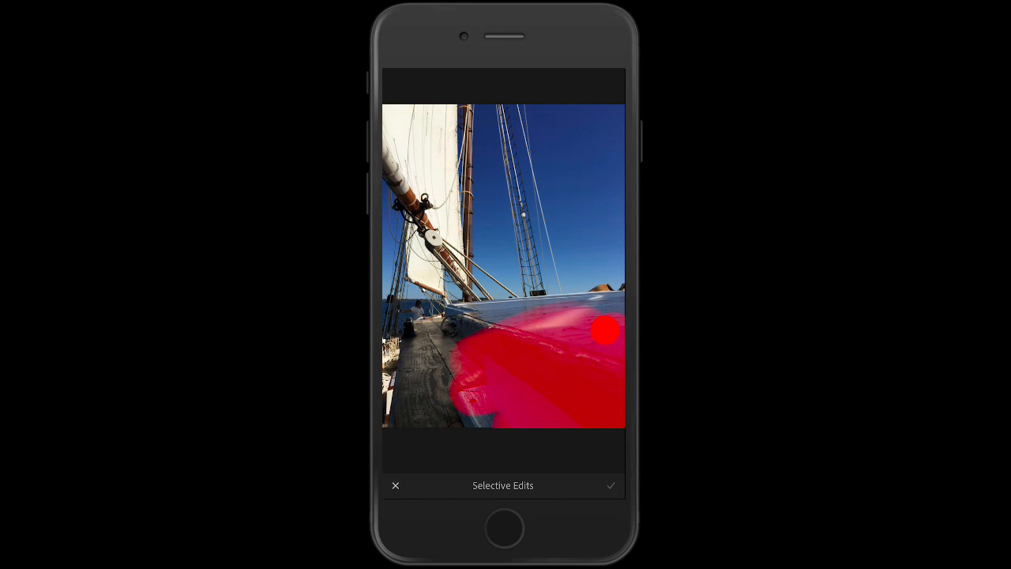
Brush the red mask overlay along the boat's wooden rail down to its near end
drag(604, 332, 462, 349)
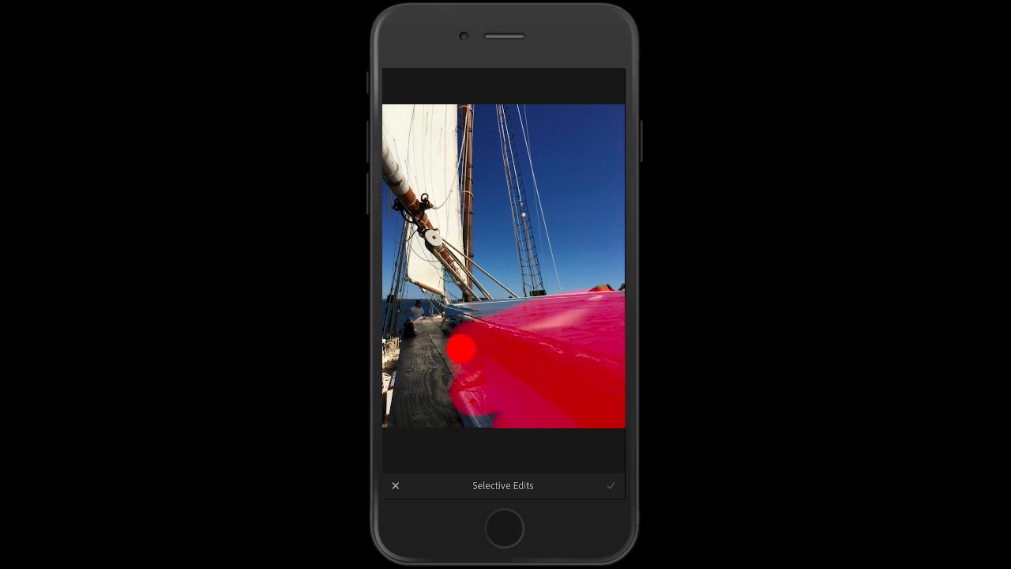
drag(462, 349, 432, 375)
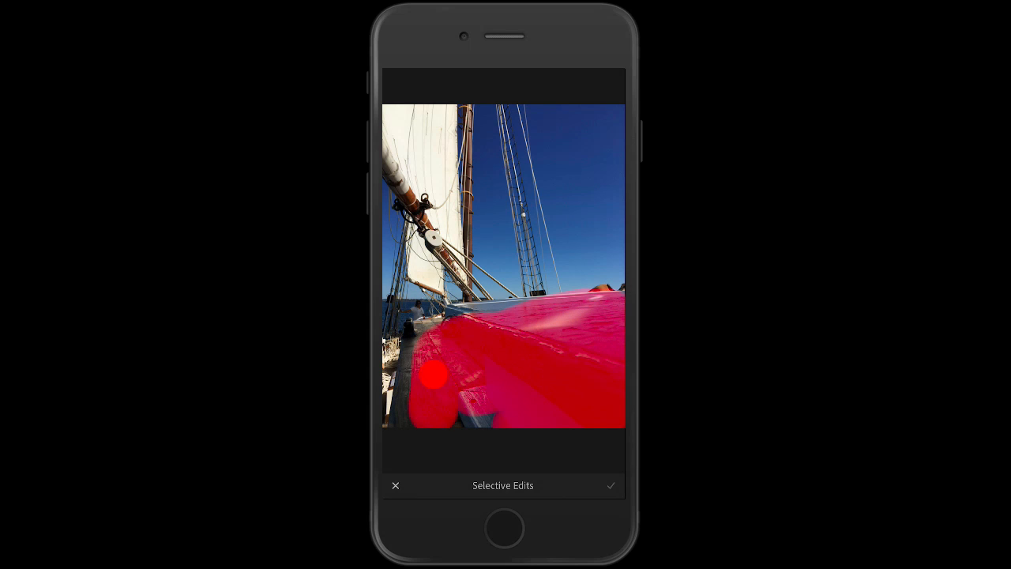
drag(432, 377, 420, 402)
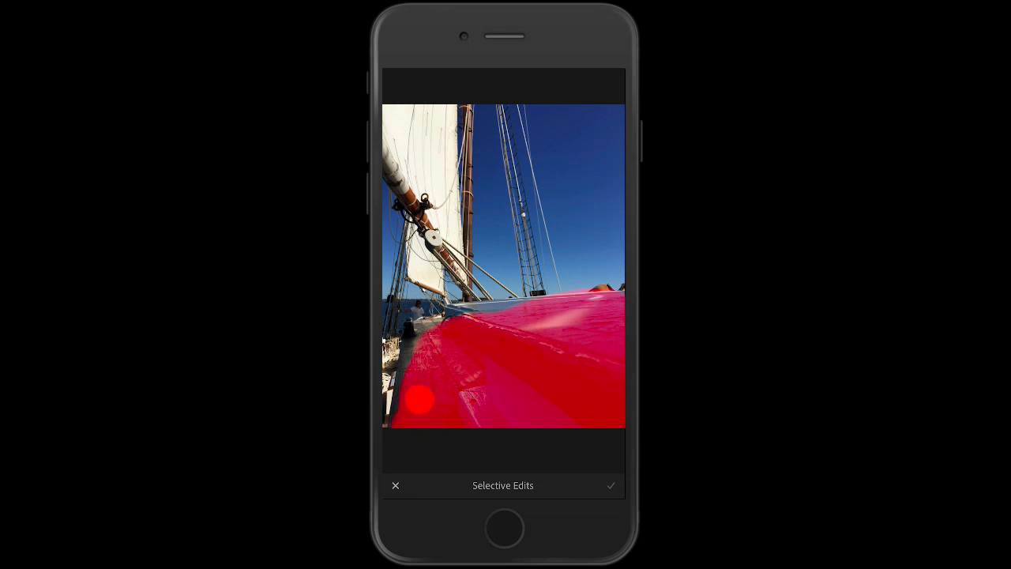
drag(421, 401, 530, 322)
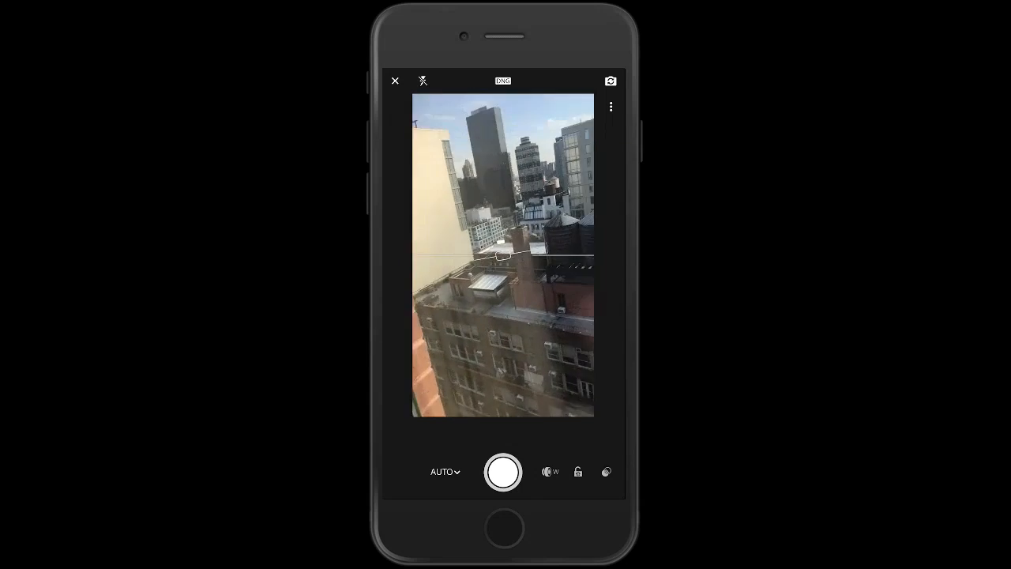
Close the in-app camera to return to the sailboat photo
click(395, 81)
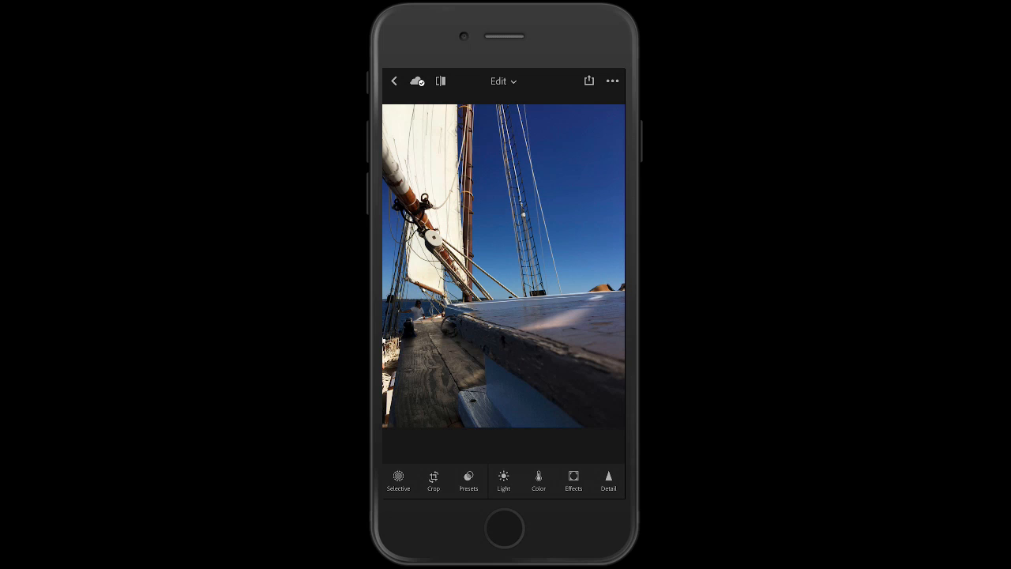
Enter Selective Edits and add a new brush adjustment on the sailboat photo
click(398, 482)
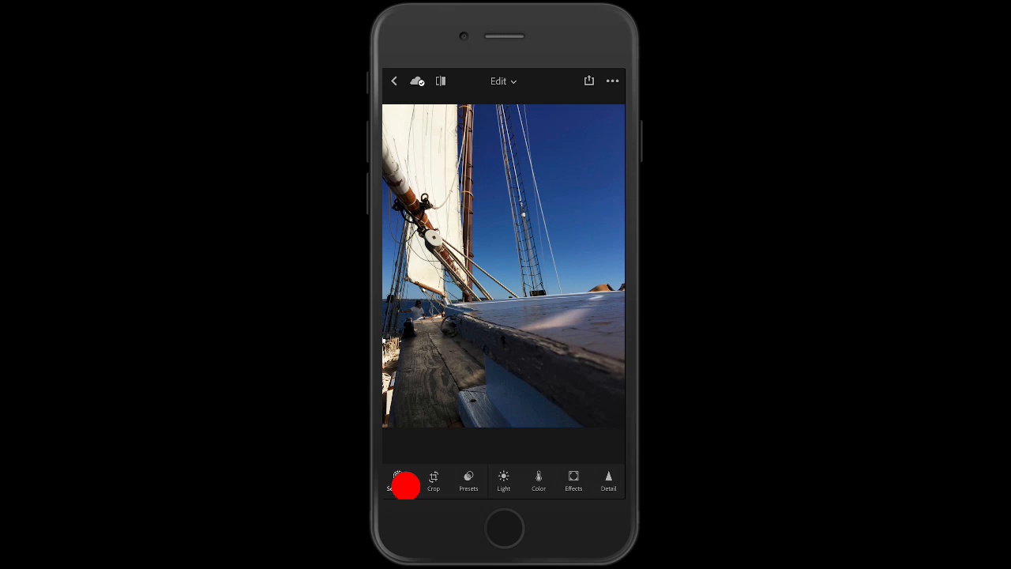
click(406, 482)
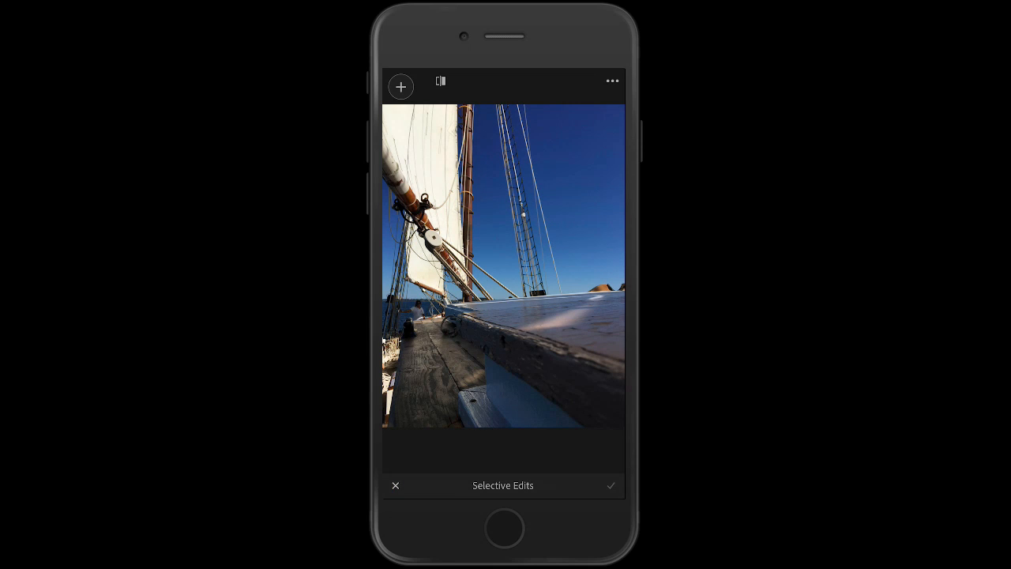
click(400, 86)
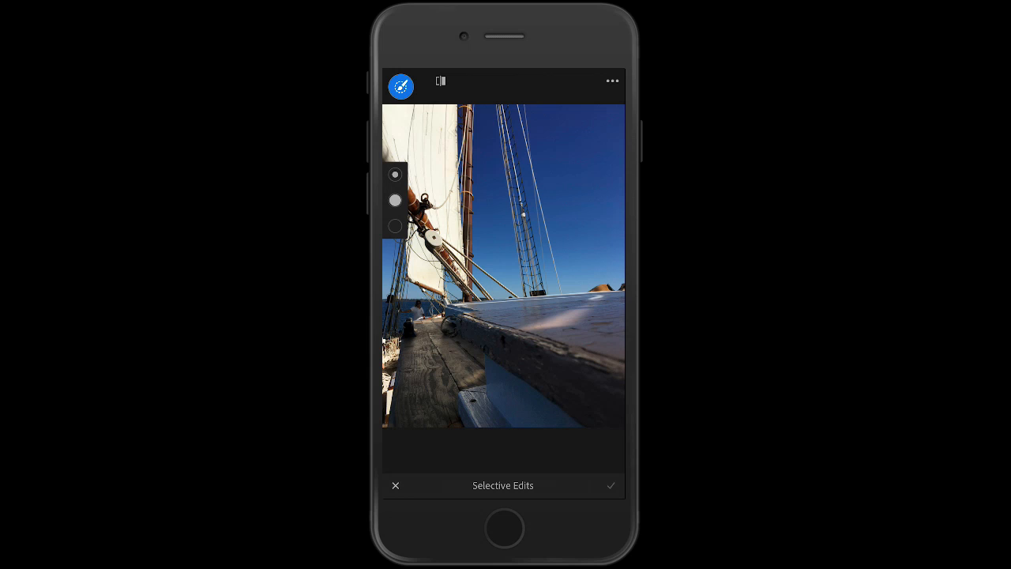
Brush a mask over the rail, then erase the stray mask at its left end
click(503, 266)
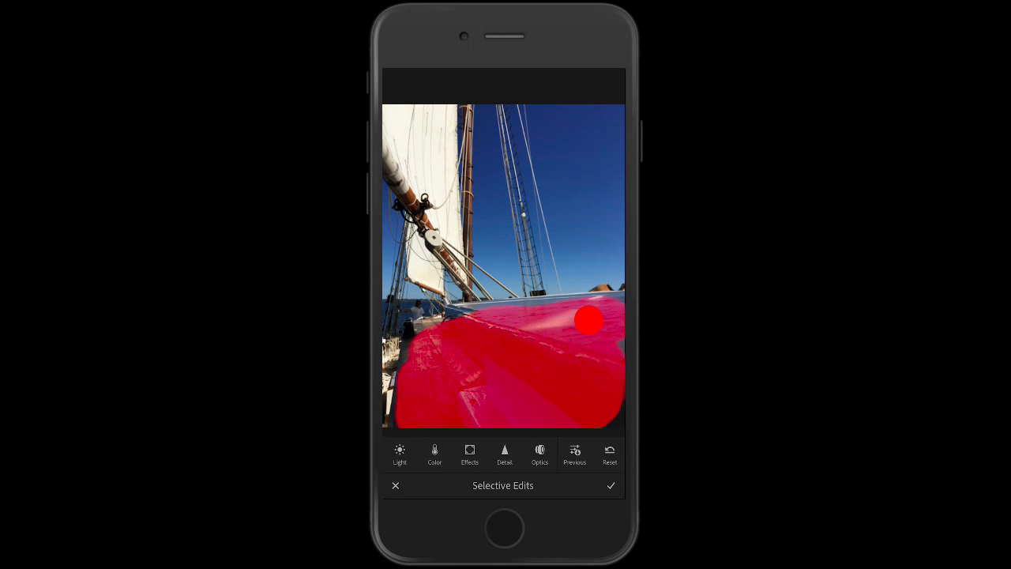
click(588, 320)
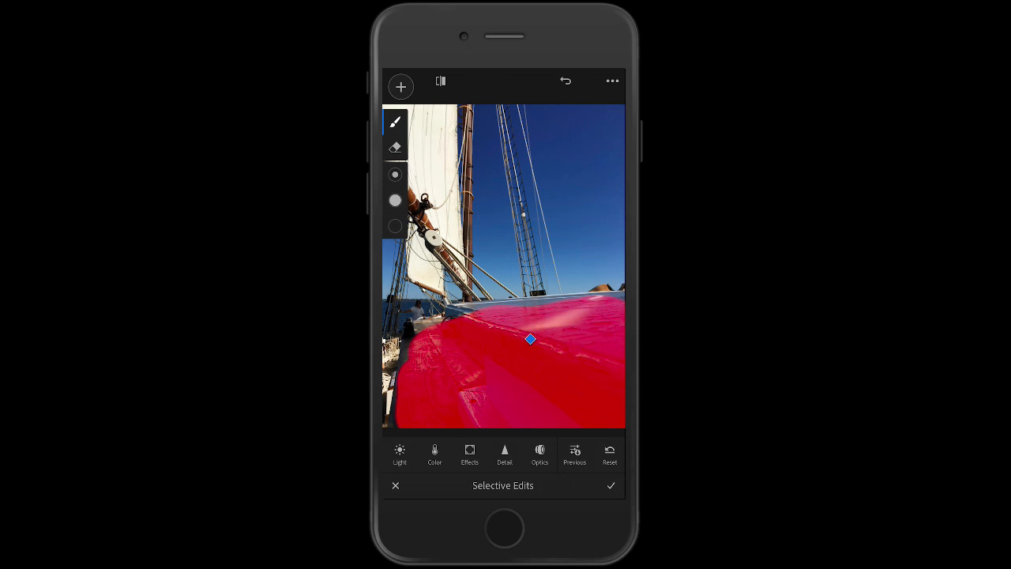
click(396, 148)
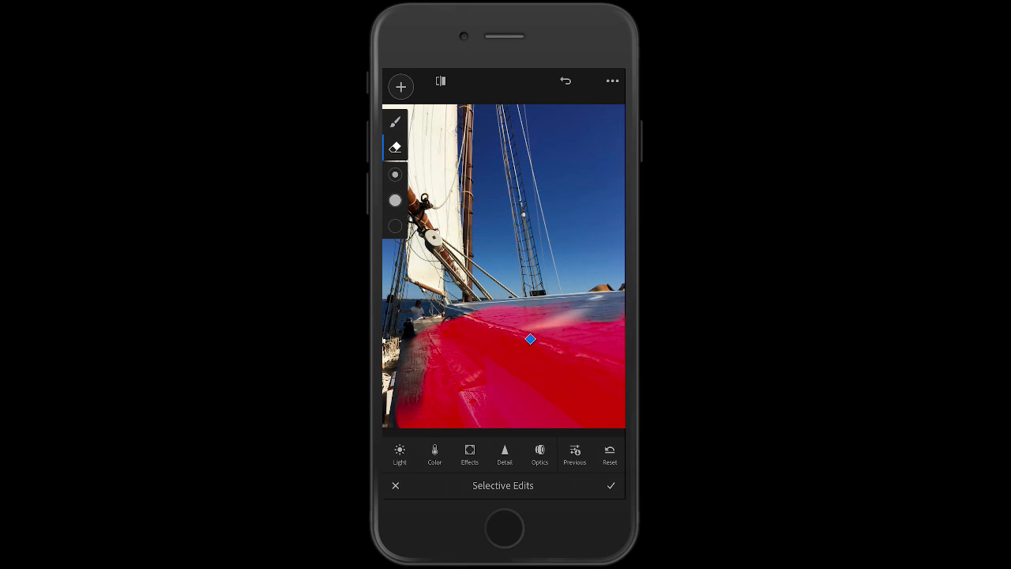
click(399, 449)
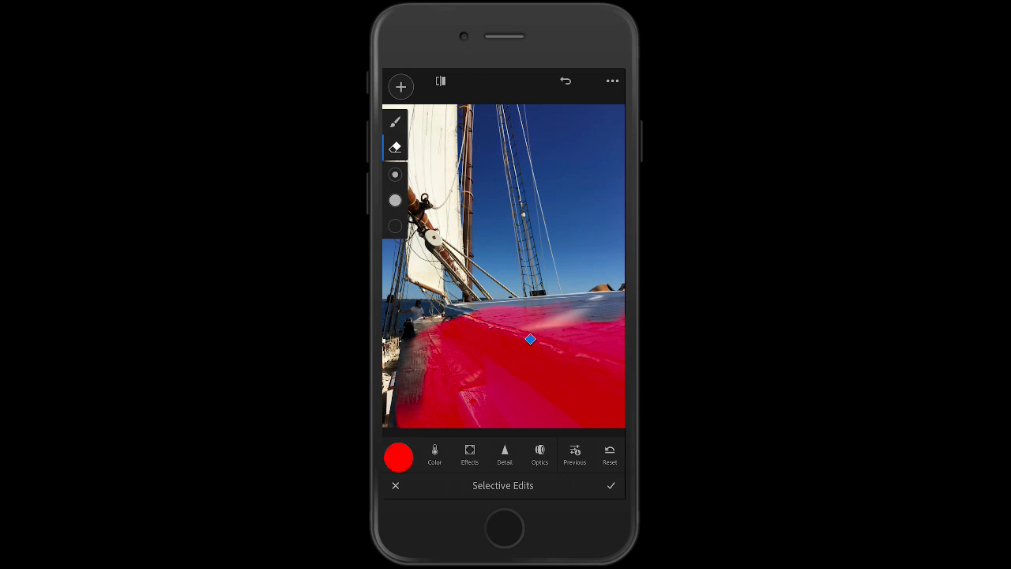
Raise Shadows inside the rail mask to +63, then settle on +58
click(400, 454)
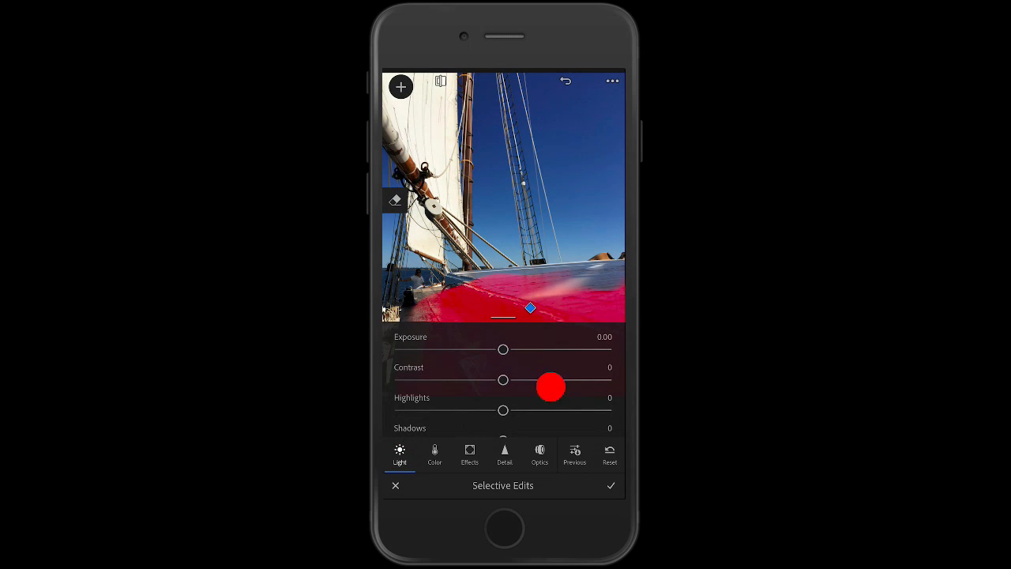
drag(550, 387, 576, 418)
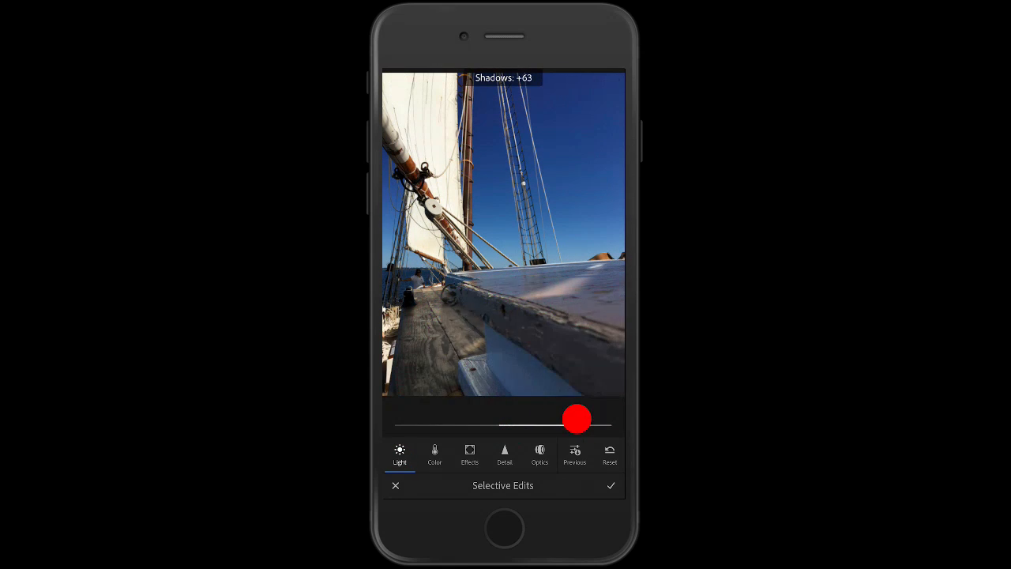
drag(577, 419, 571, 429)
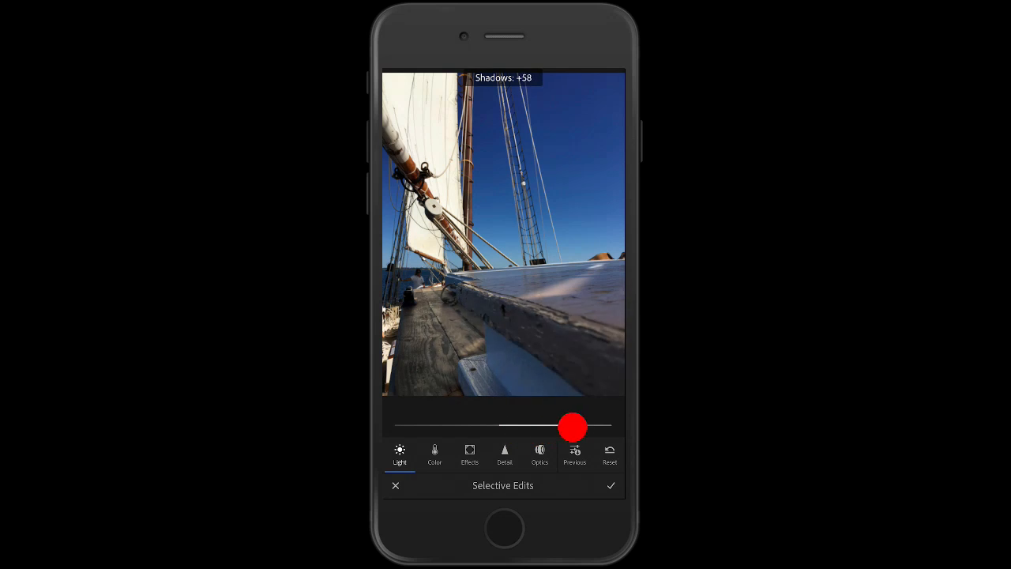
drag(572, 426, 583, 426)
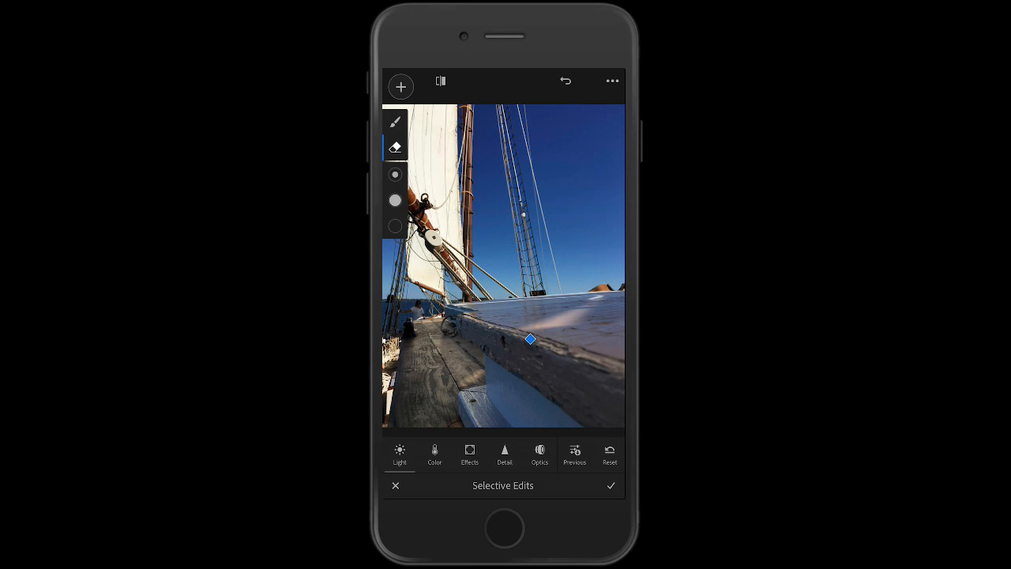
Commit the selective shadows edit and return to the main Edit toolbar
click(612, 80)
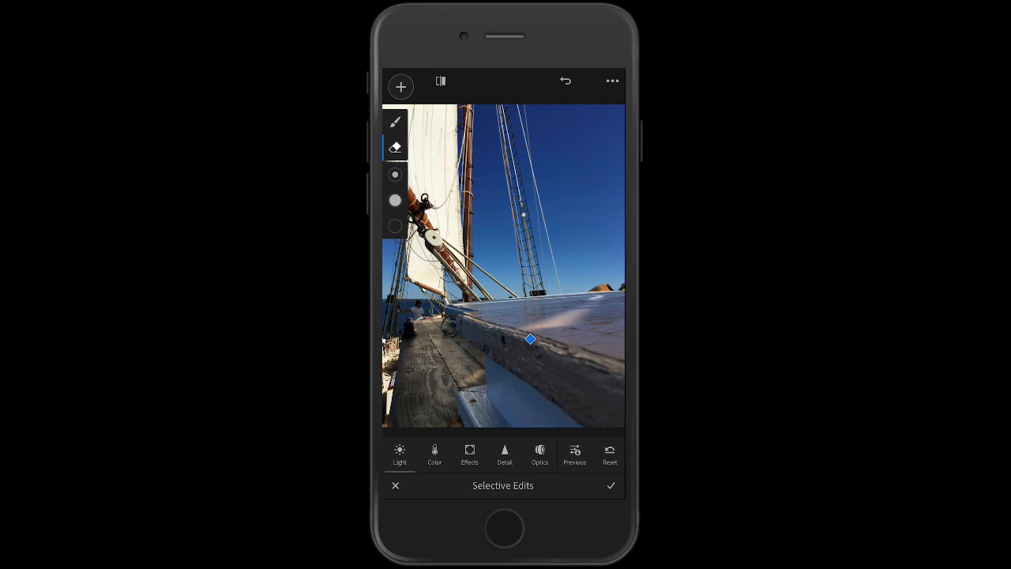
click(396, 485)
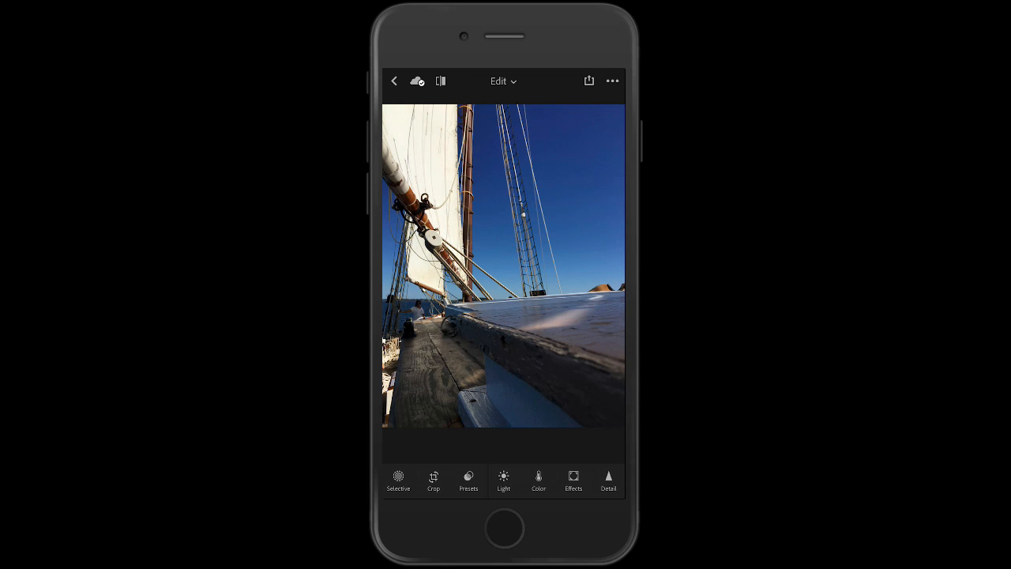
click(608, 480)
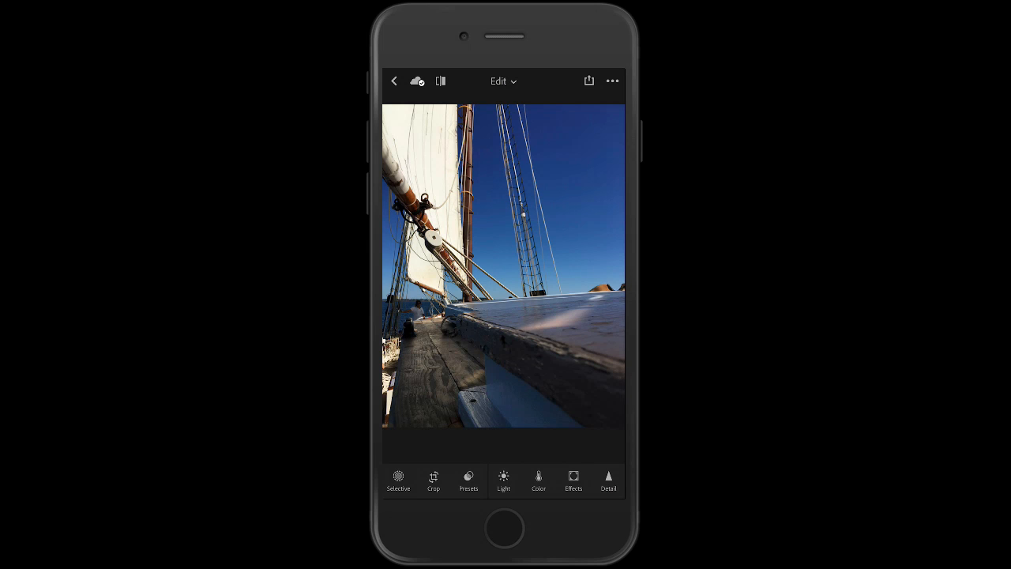
Launch Lightroom's built-in camera to frame the city view
click(394, 80)
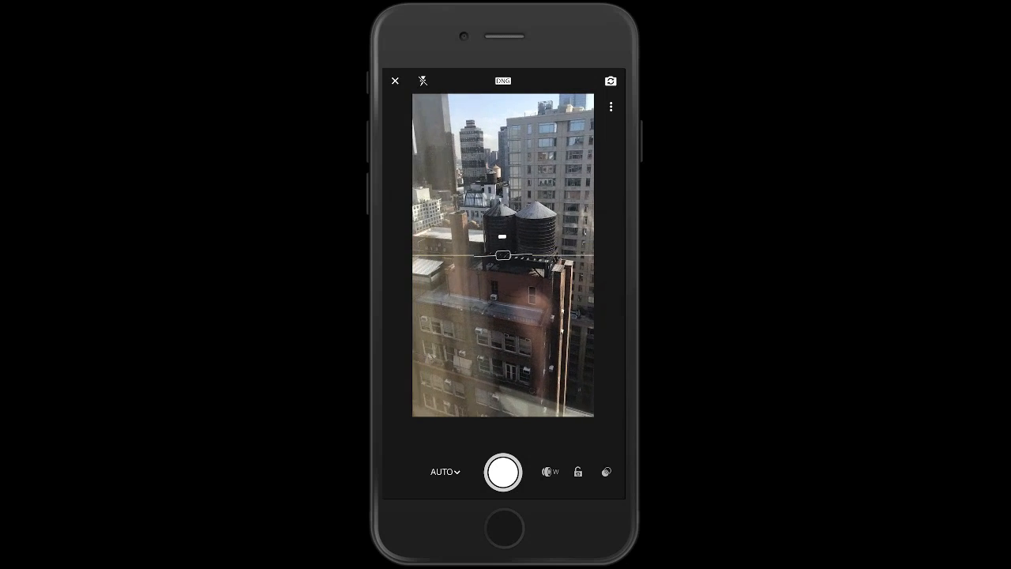
click(444, 471)
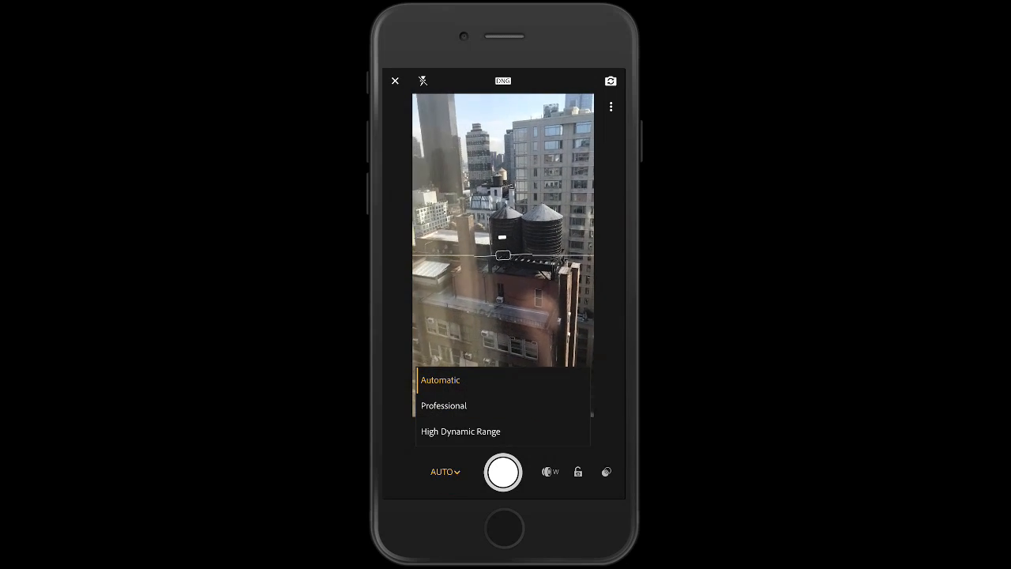
click(440, 380)
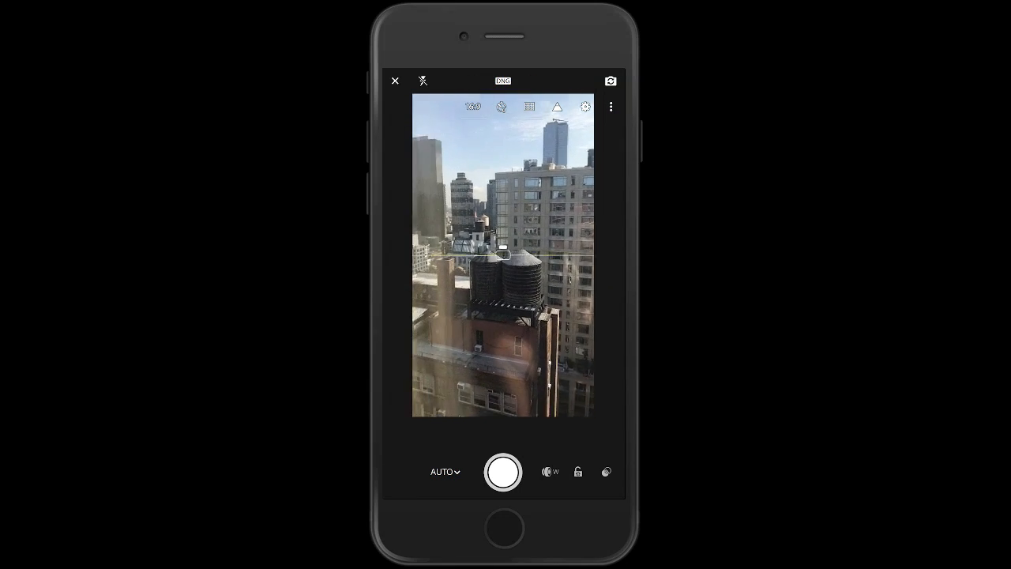
click(529, 107)
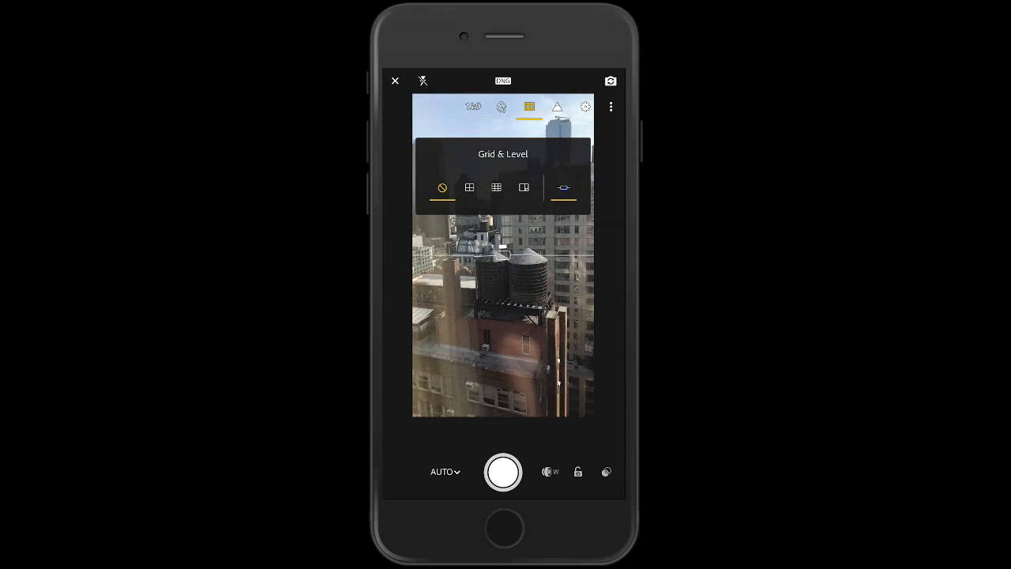
click(529, 107)
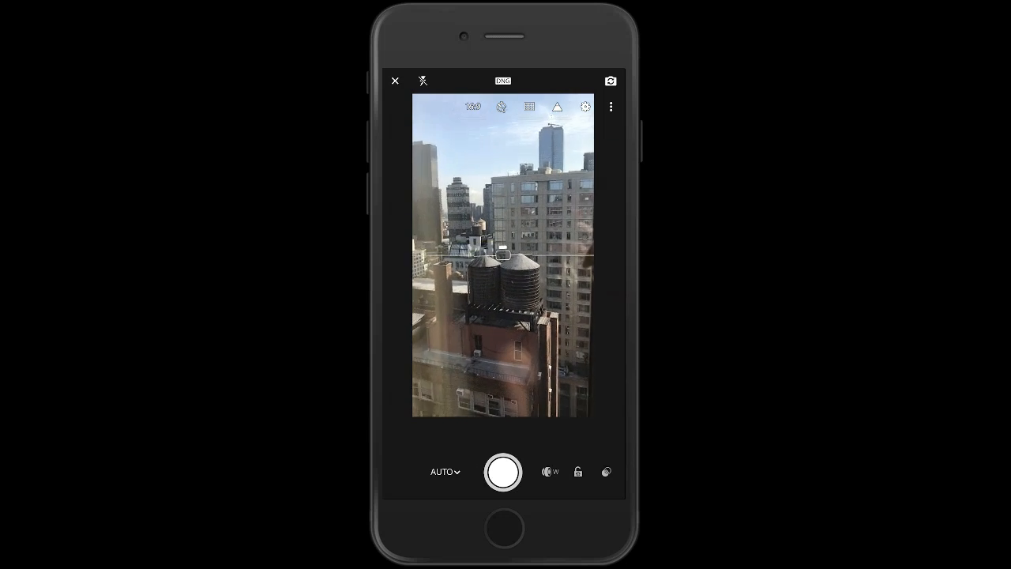
Show the camera's Grid & Level options panel and pick an overlay choice
click(528, 106)
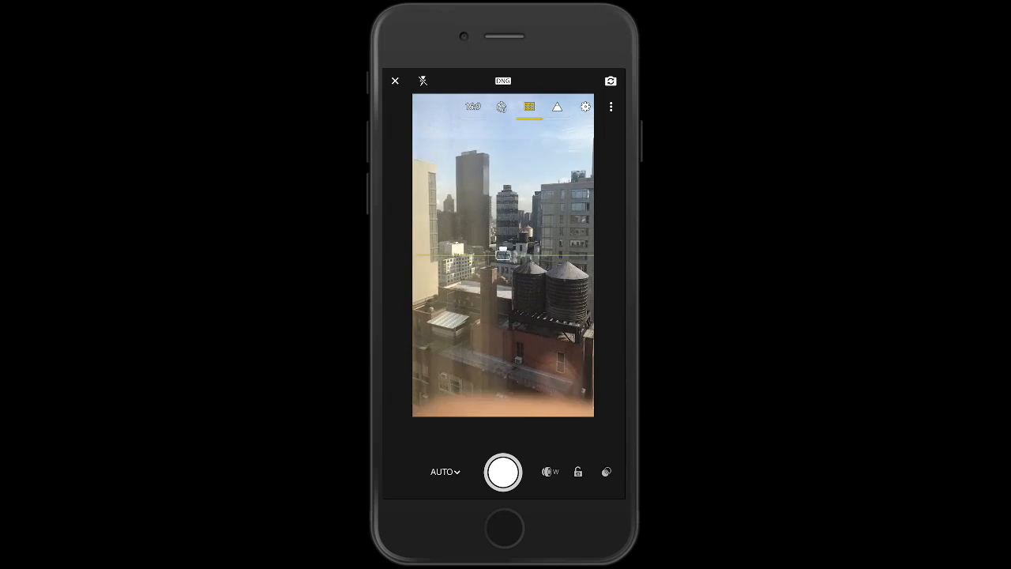
click(530, 106)
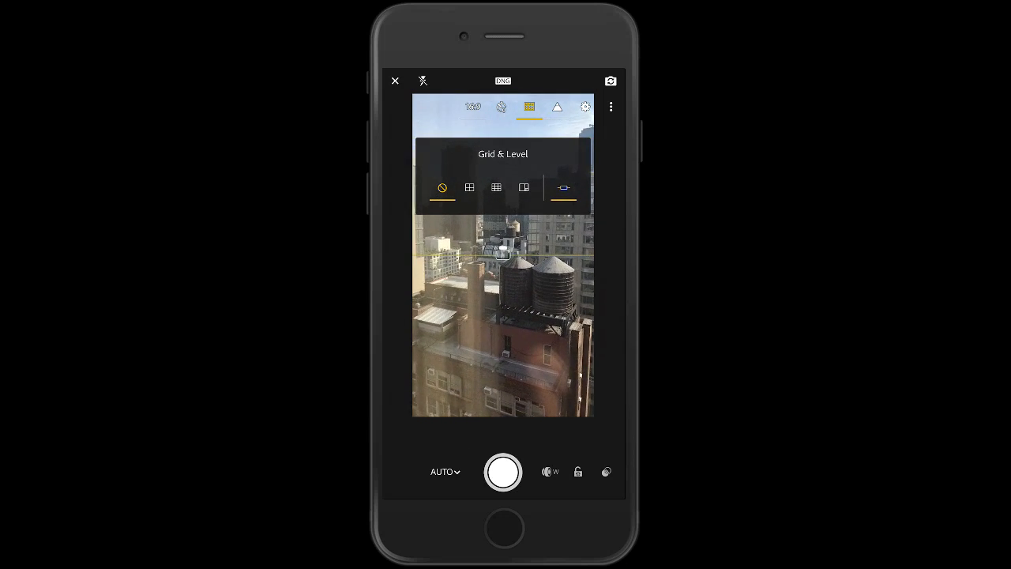
click(563, 187)
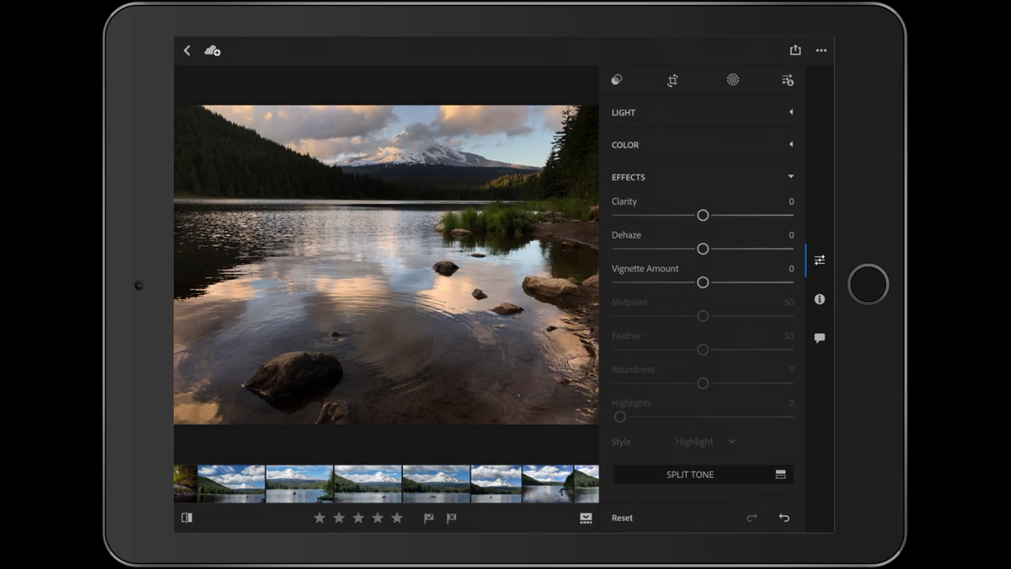
Fold away the Effects group and select the lake photo from the filmstrip
click(628, 176)
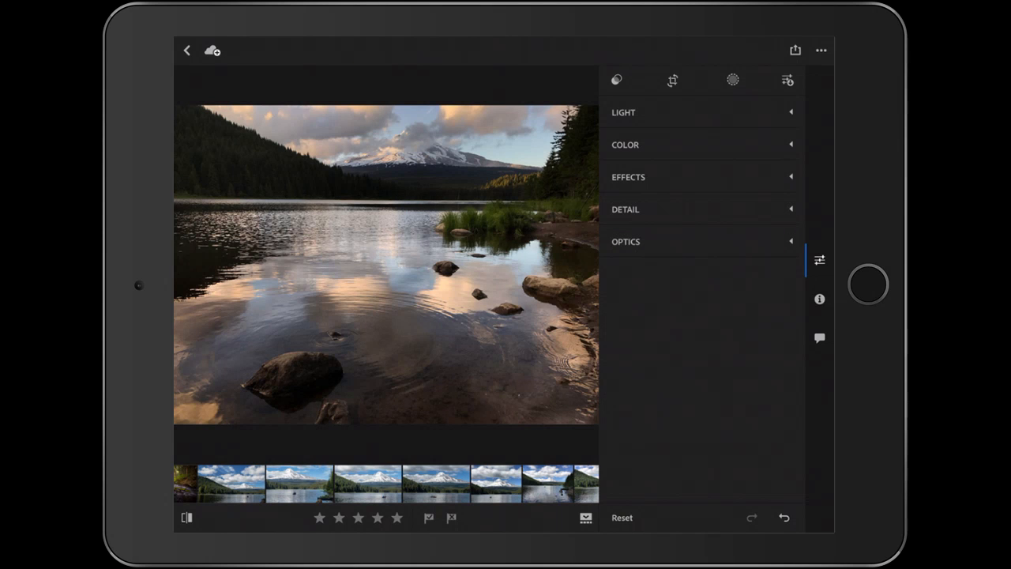
click(188, 50)
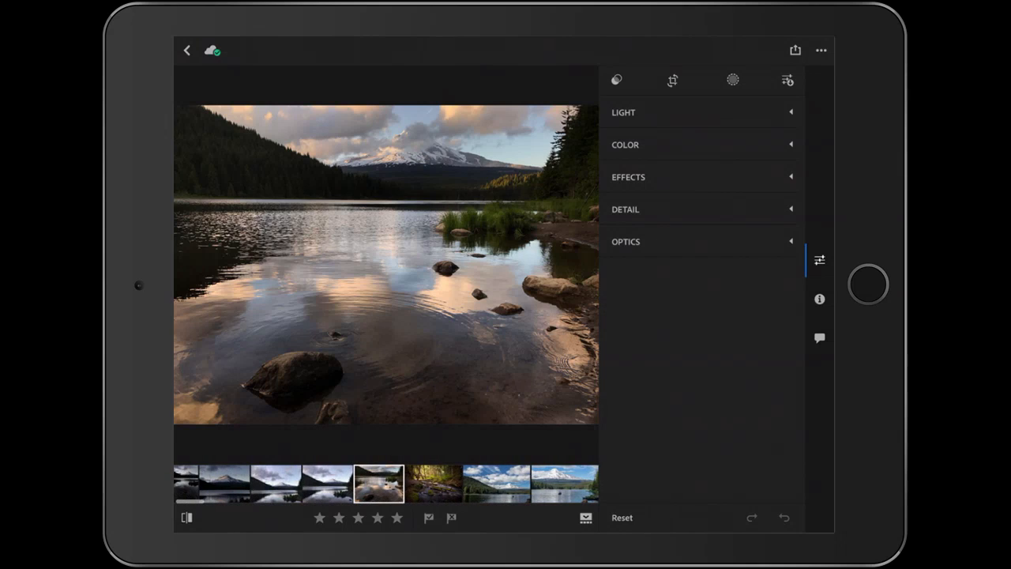
Set Shadows +100, Highlights -58, Whites +14 and Blacks -9 in the Light group
click(623, 111)
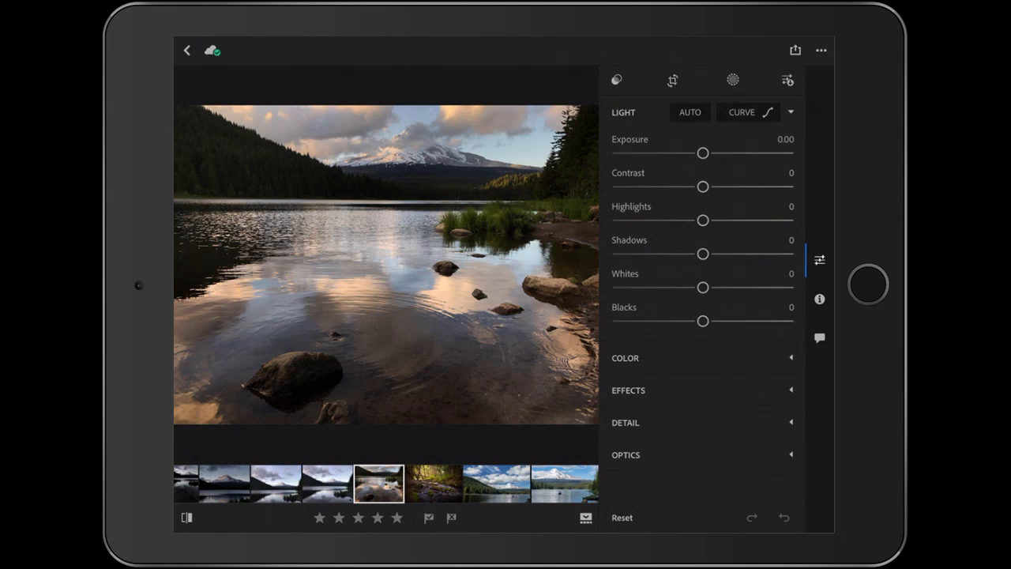
drag(703, 254, 772, 253)
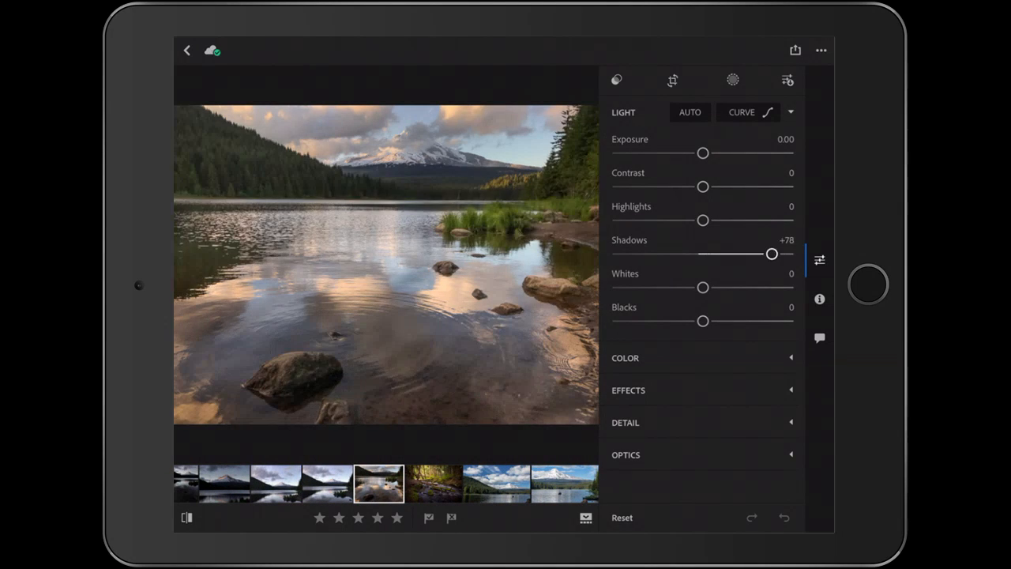
drag(772, 254, 785, 253)
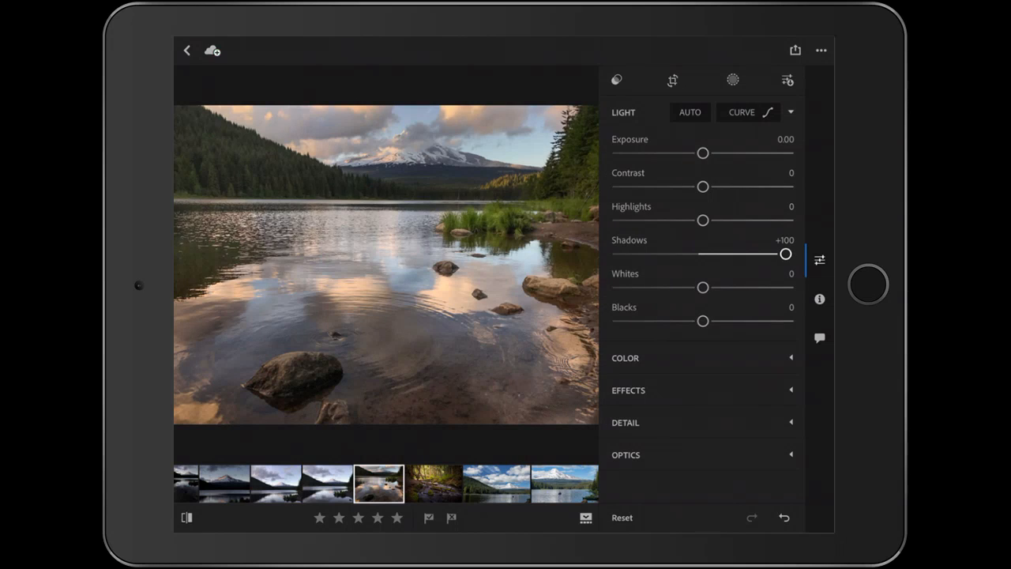
drag(703, 220, 646, 220)
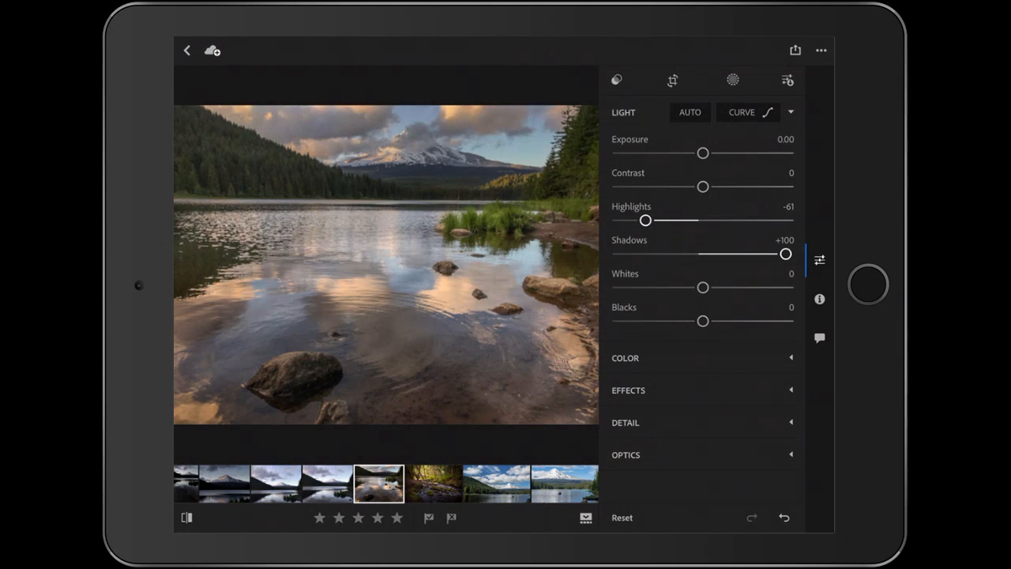
drag(645, 220, 649, 220)
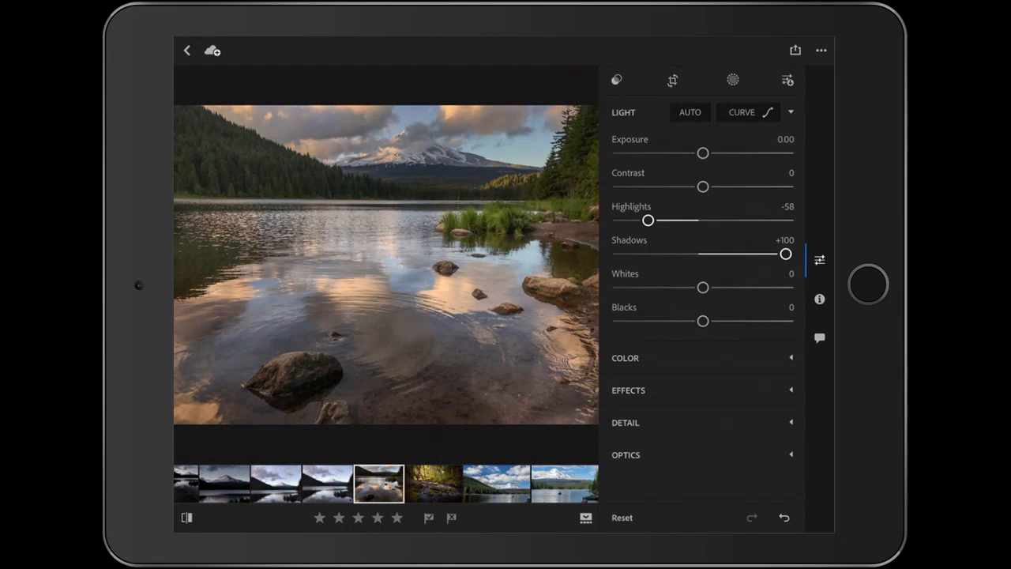
drag(703, 287, 717, 286)
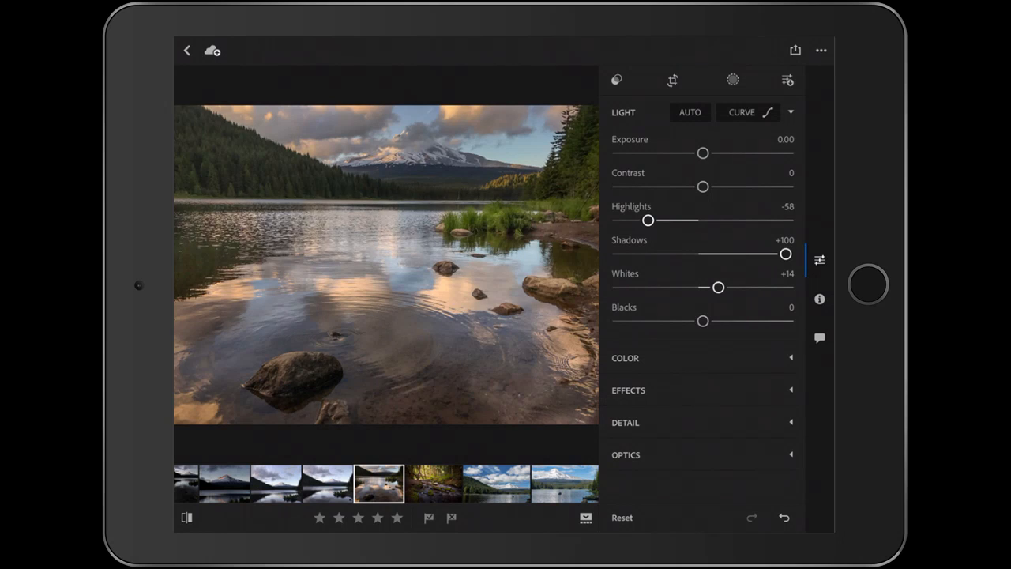
drag(703, 321, 693, 321)
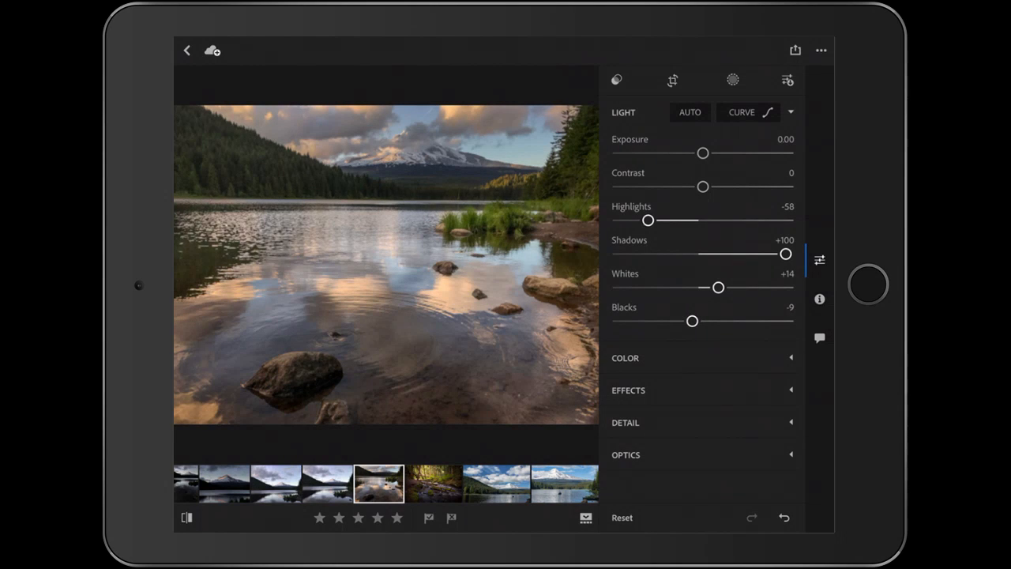
click(623, 112)
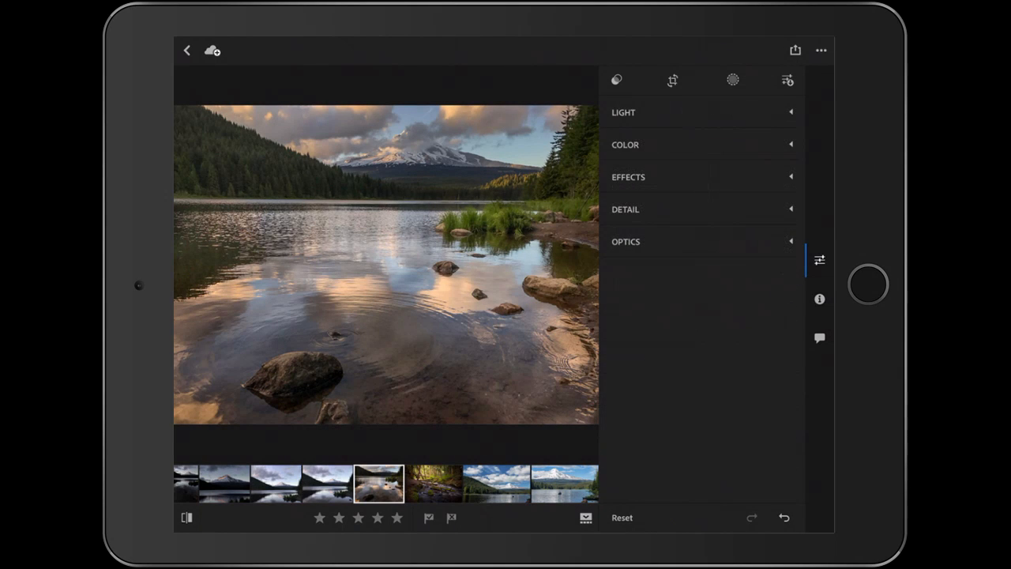
Add a new Brush selective edit and paint a mask over the dark treeline around the lake
click(625, 144)
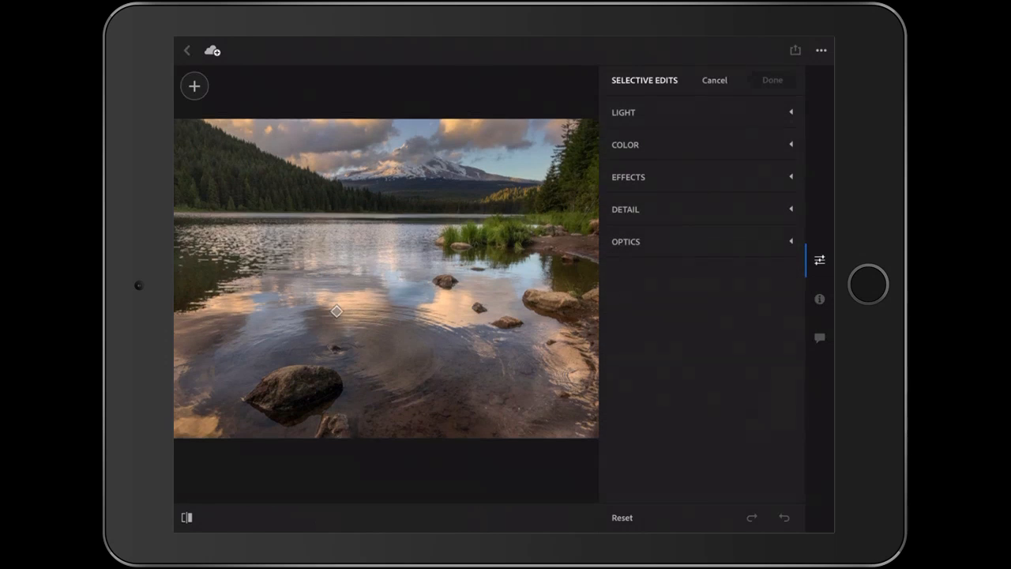
click(194, 85)
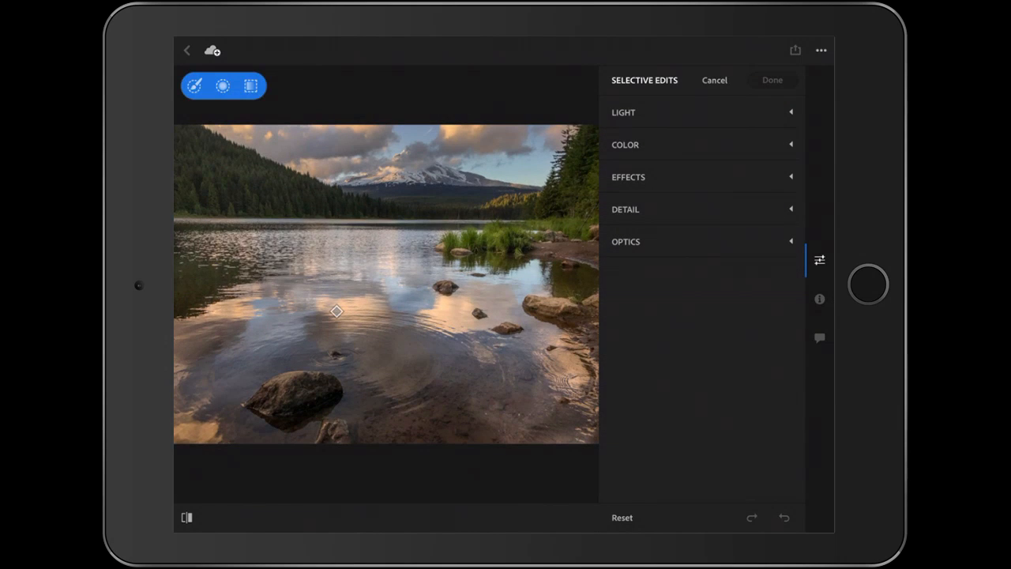
click(194, 86)
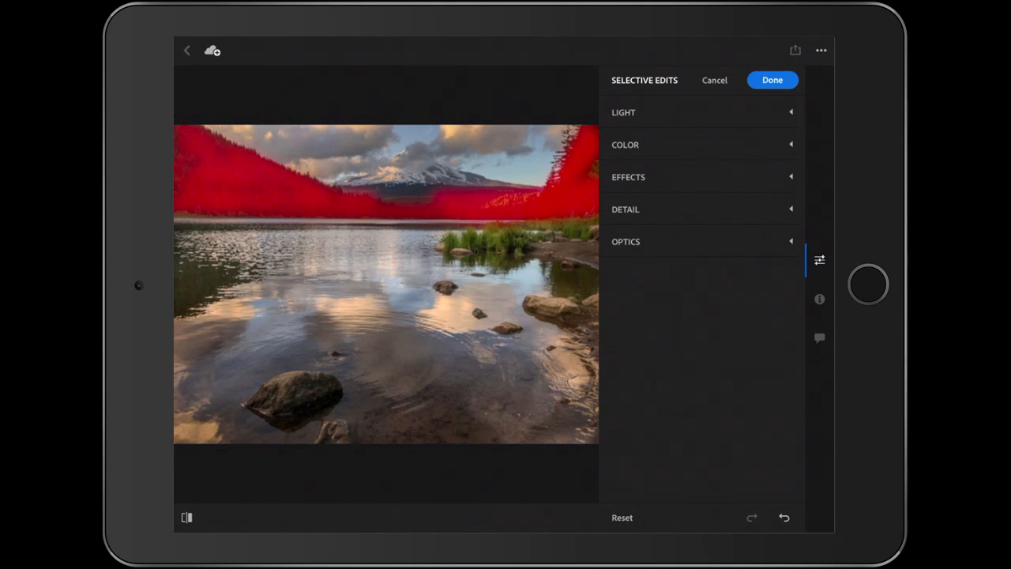
In the brushed area's Light panel, push Shadows to +100 then settle at +46, and finish the edit
click(623, 113)
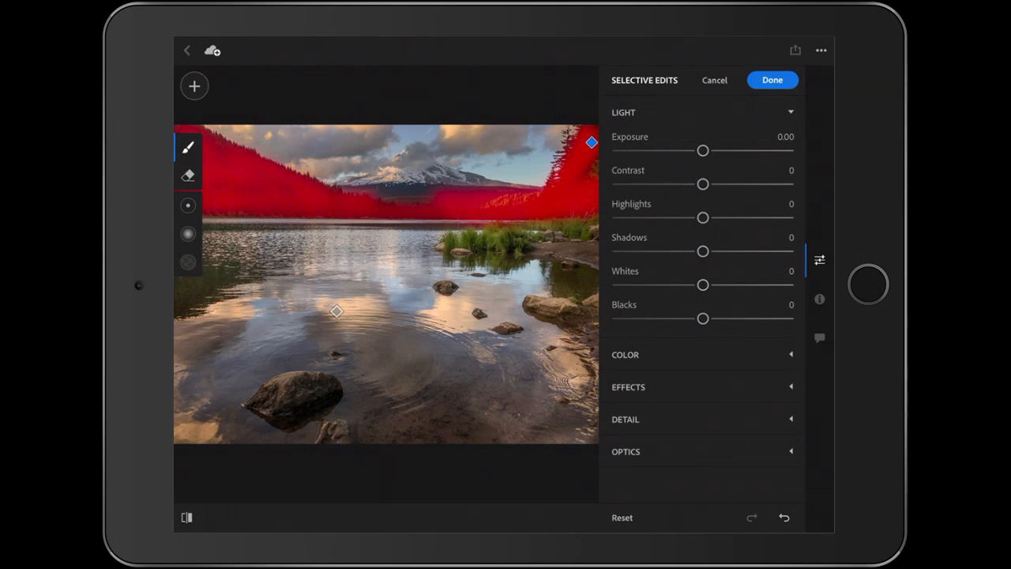
drag(703, 251, 785, 252)
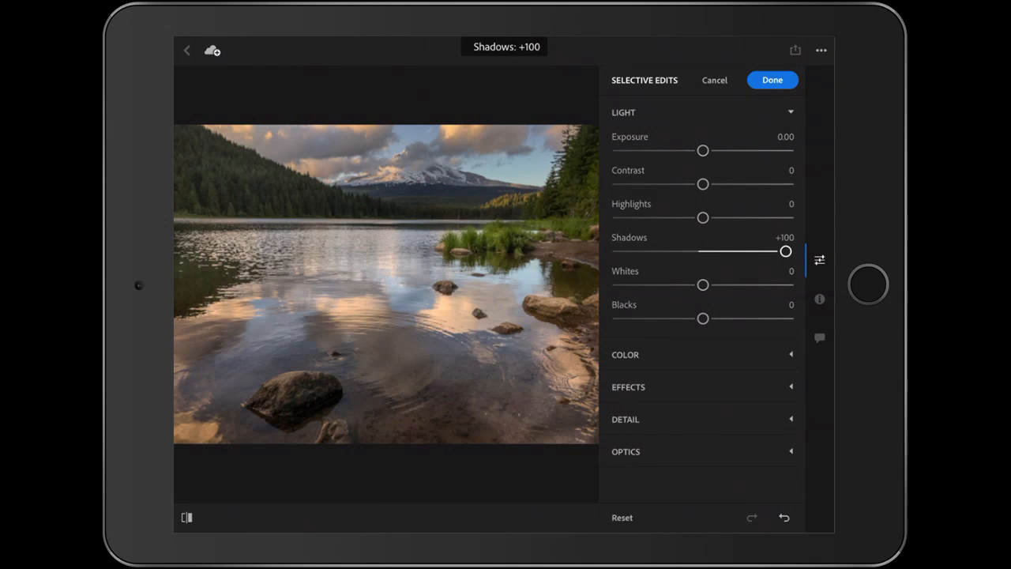
drag(784, 250, 749, 250)
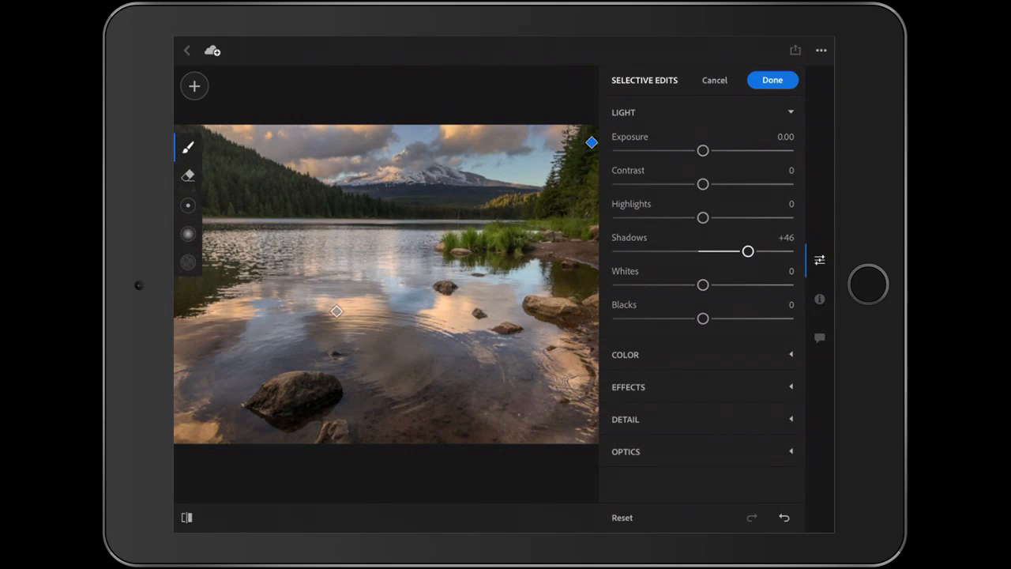
click(772, 79)
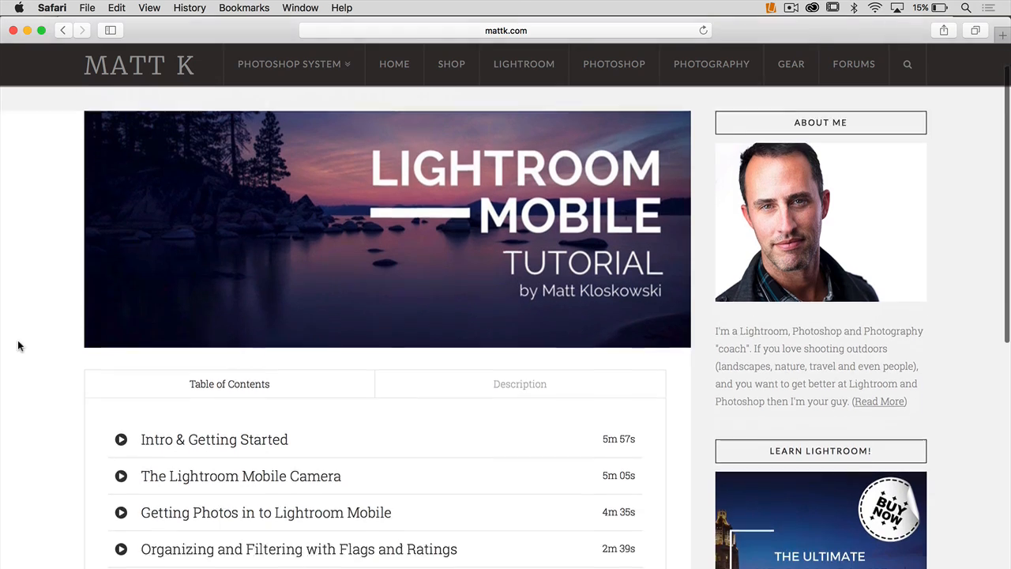
Scroll the mattk.com tutorial page to see the remaining lessons through Frequently Asked Questions
scroll(down, 3)
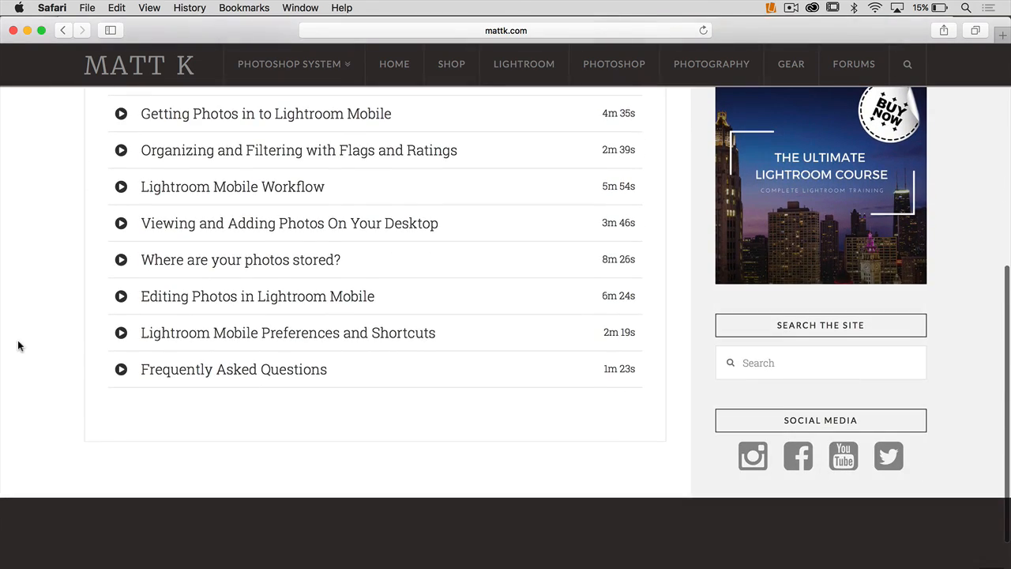